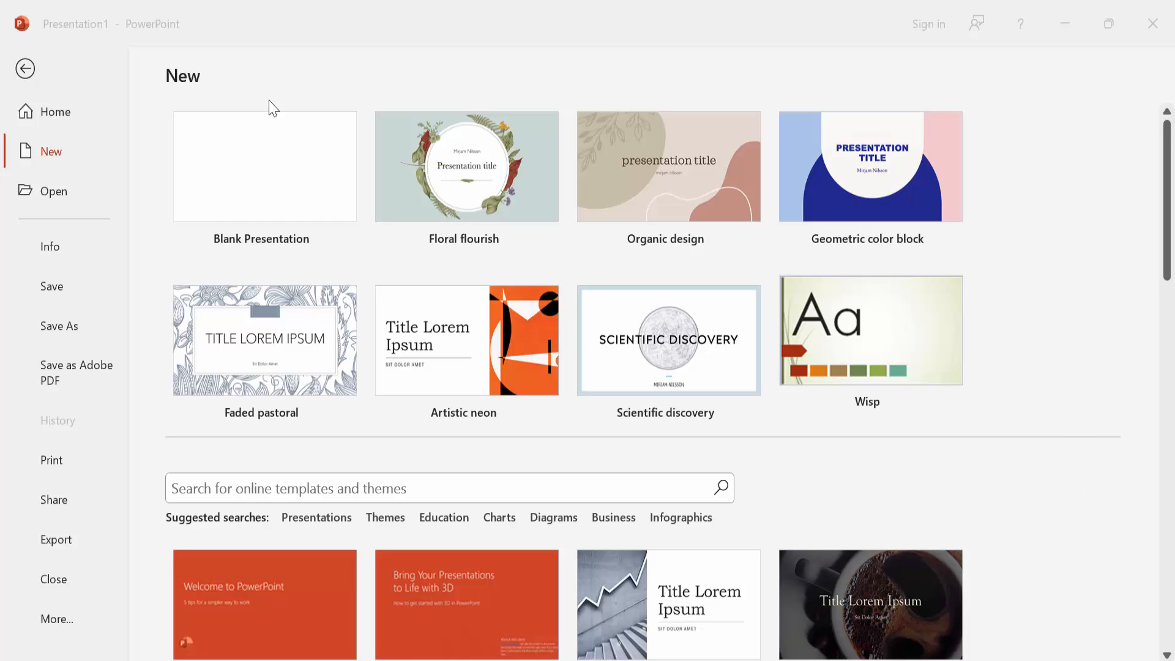
# Create a new blank presentation from the File > New screen.
pyautogui.click(263, 166)
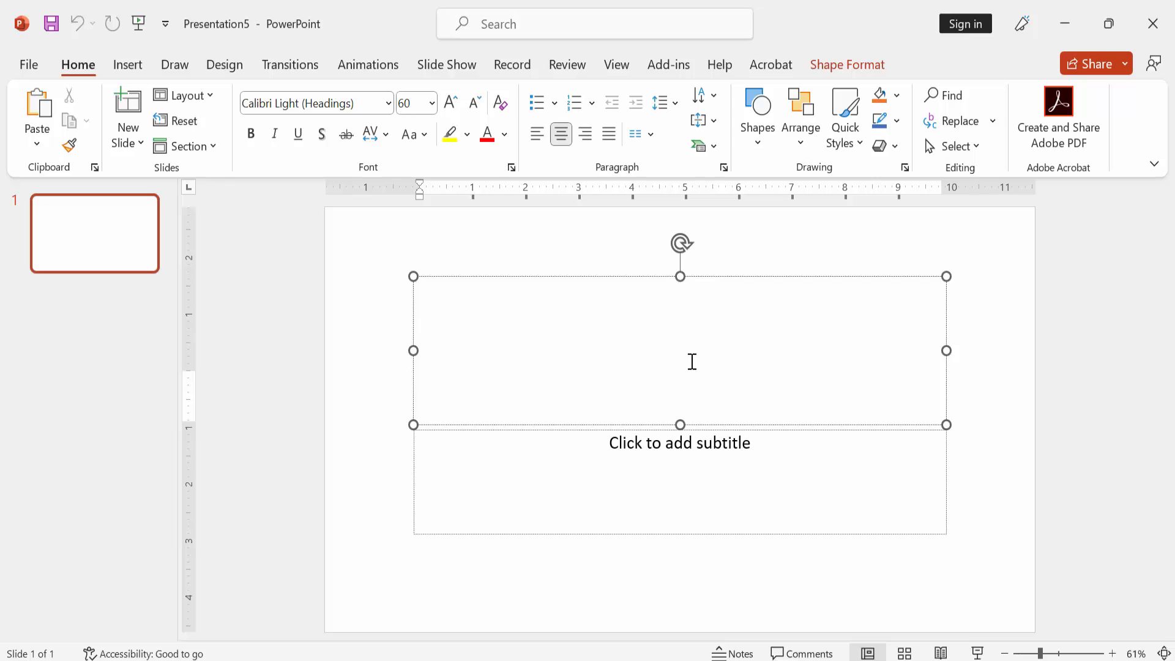
# Type 'H2O' and, on the next line, 'a2+b2' in the title placeholder.
pyautogui.write('H')
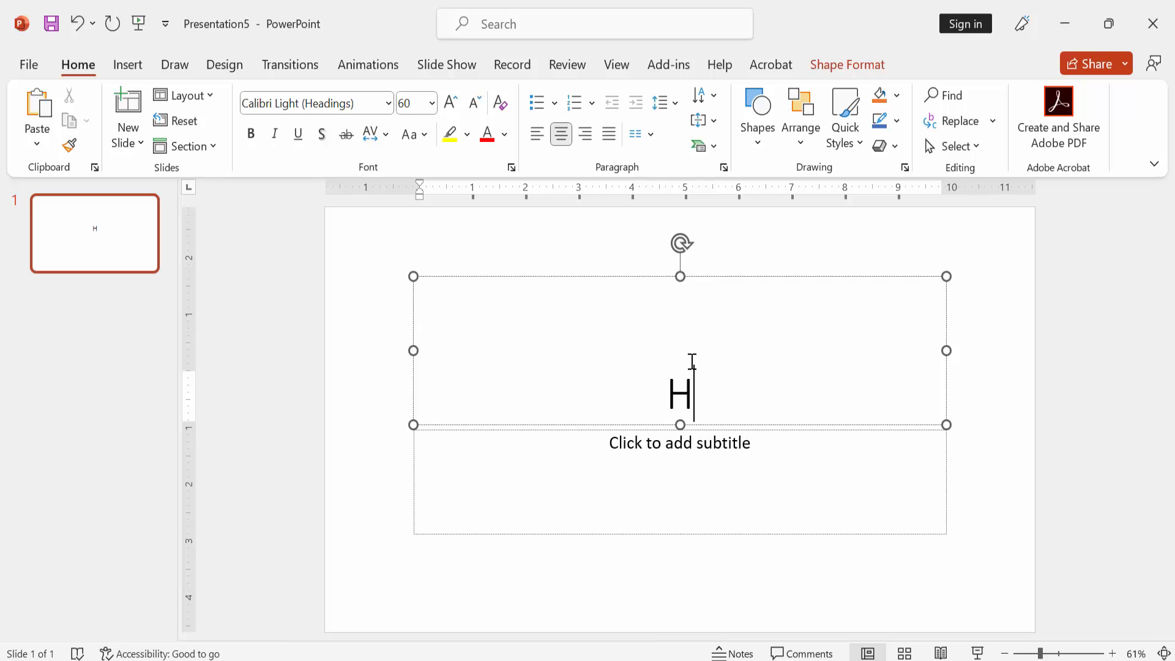
pyautogui.write('2')
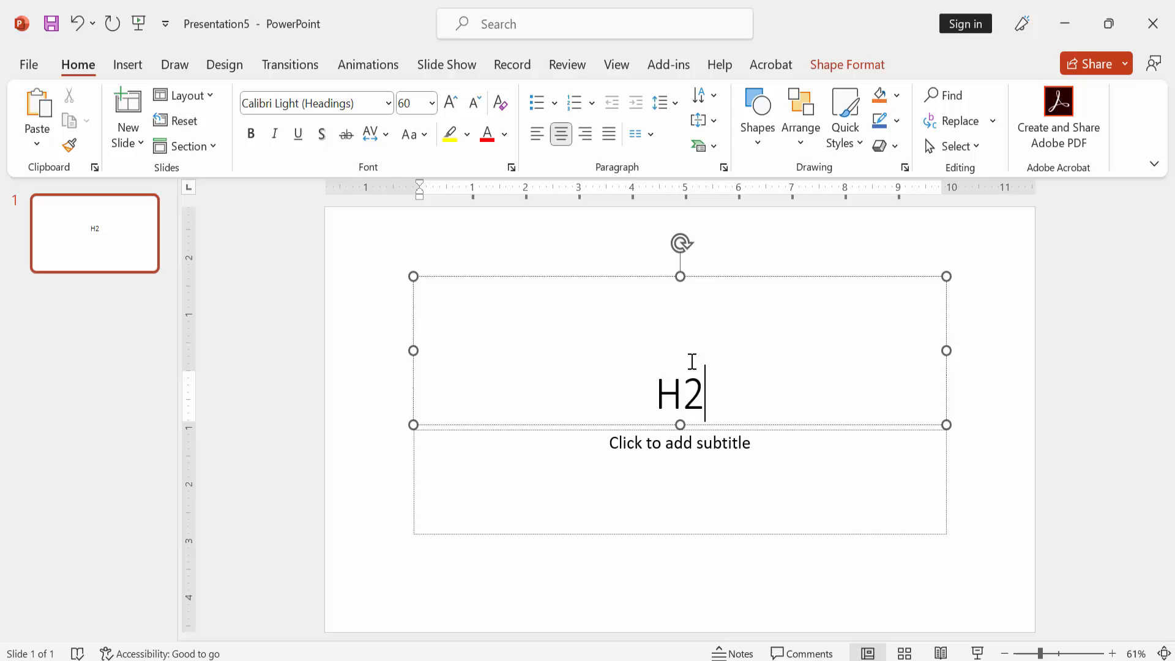
pyautogui.write('O')
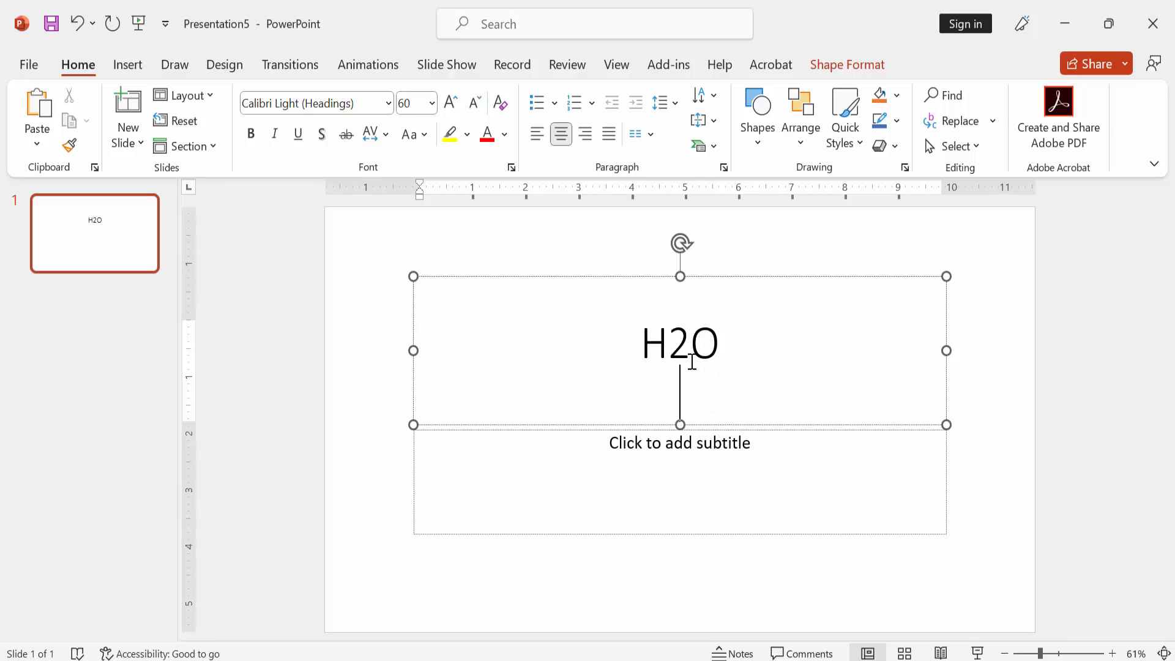
pyautogui.write('a')
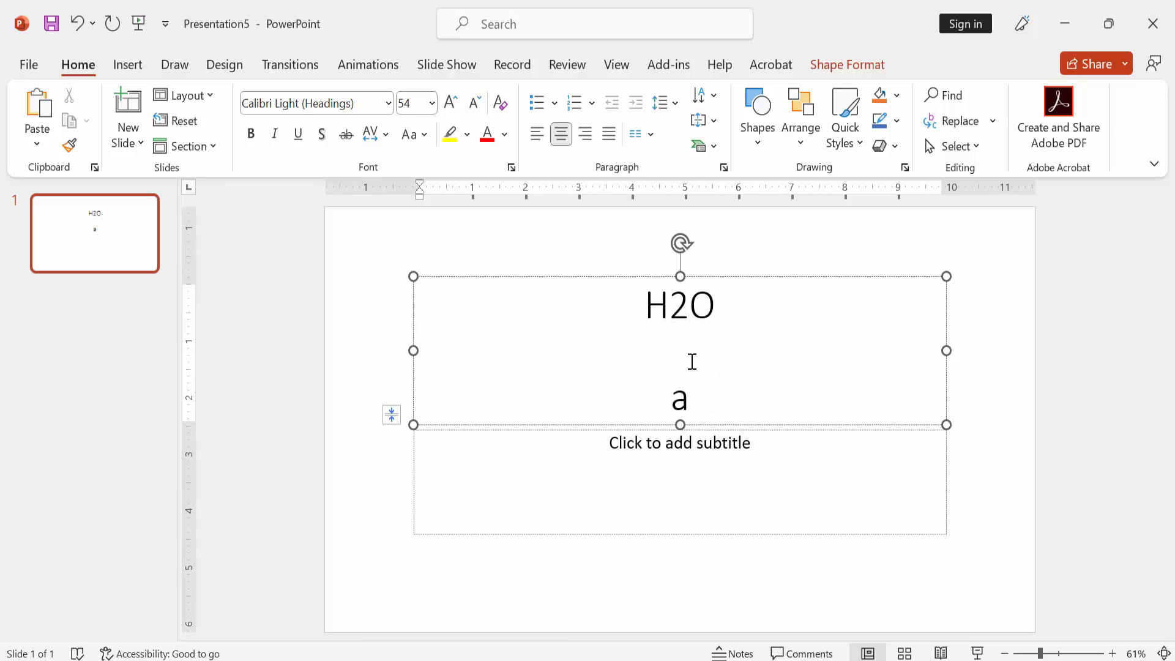
pyautogui.write('2')
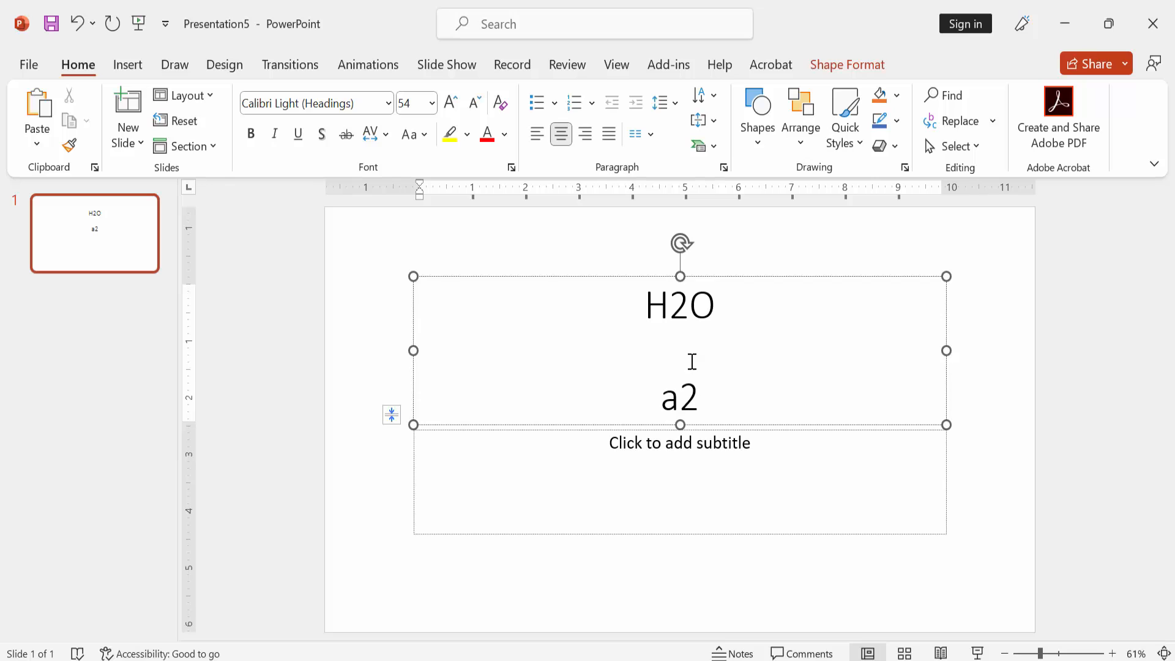
pyautogui.write('+b')
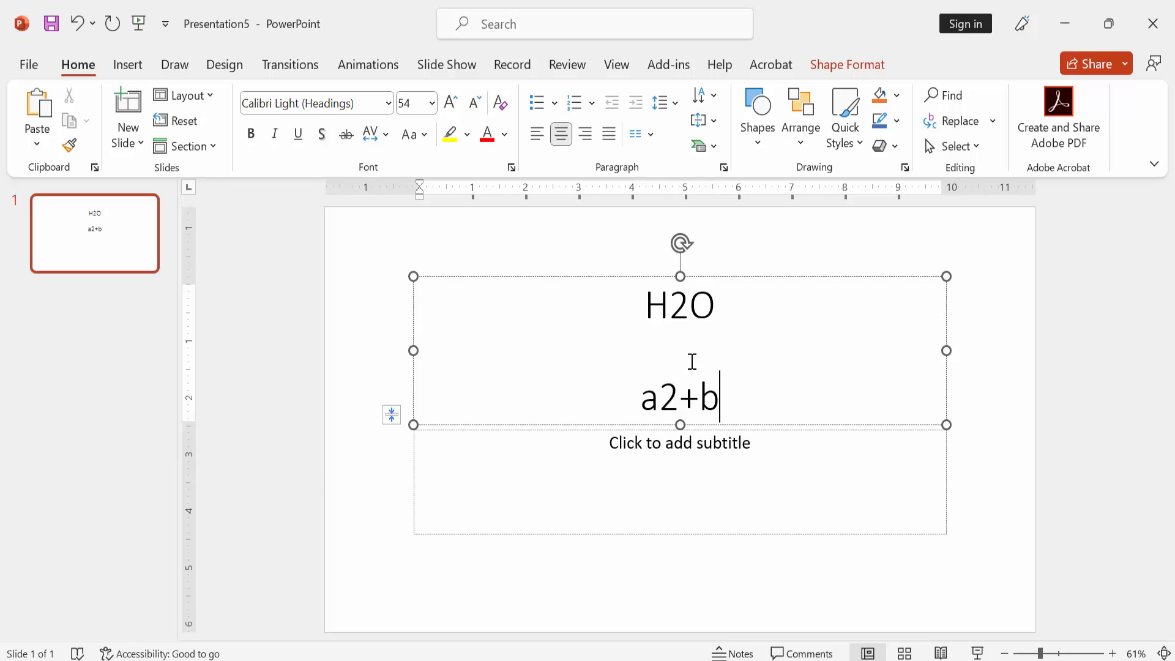
pyautogui.write('2')
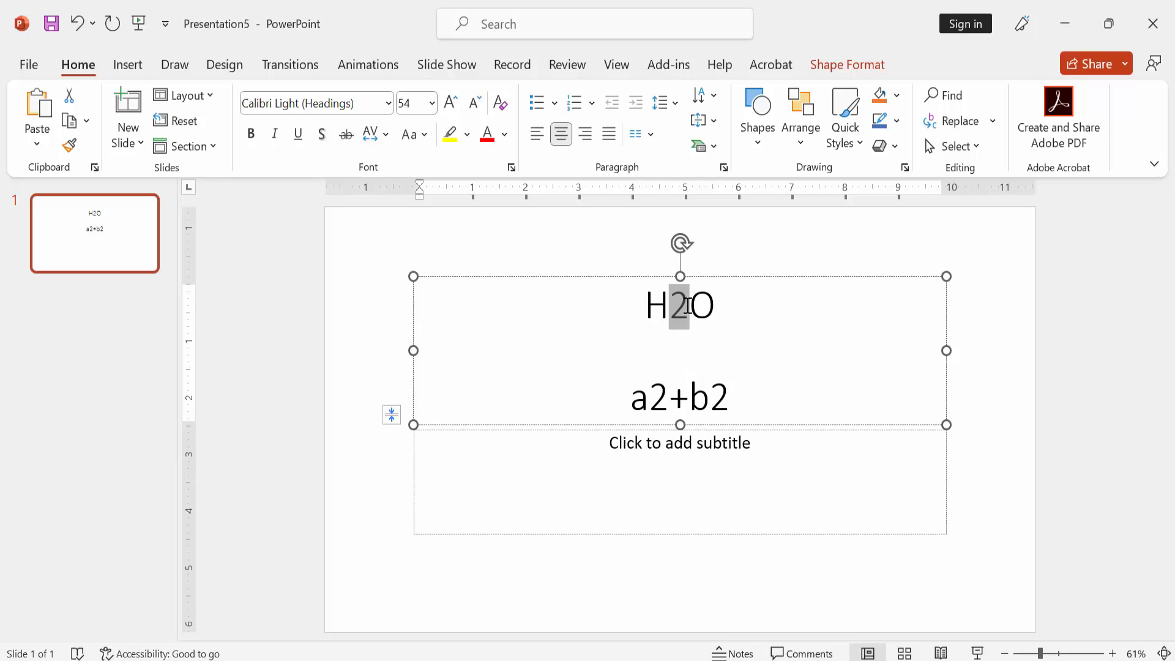
pyautogui.moveTo(573, 398)
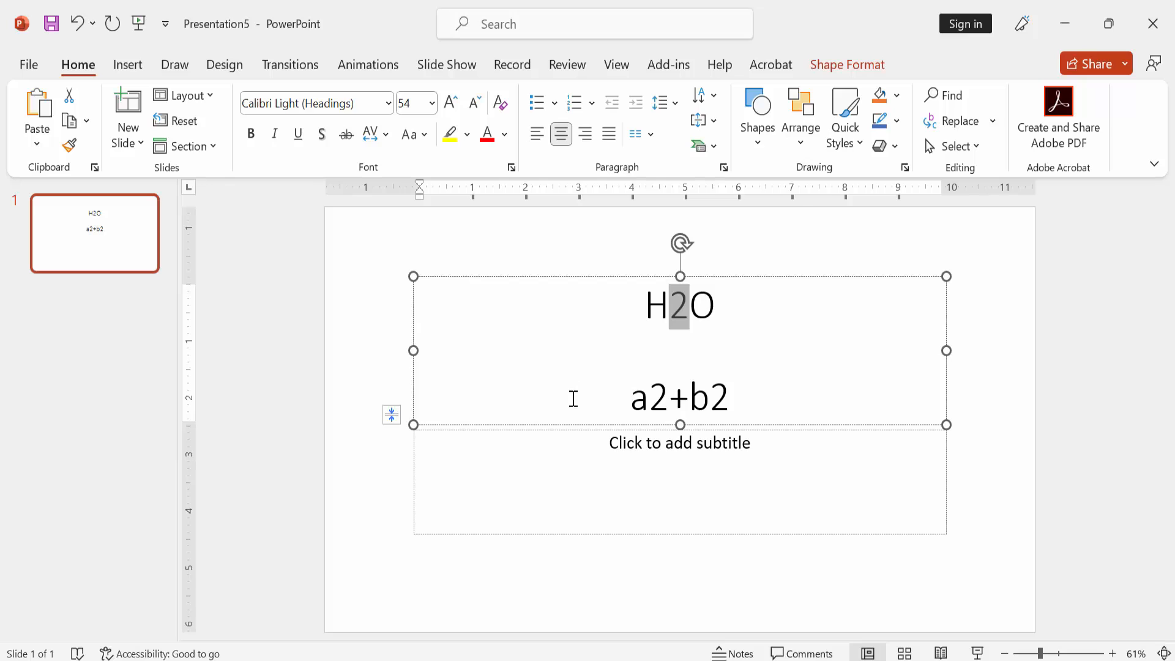
# Format the 2 in H2O as subscript through the Font dialog.
pyautogui.click(511, 167)
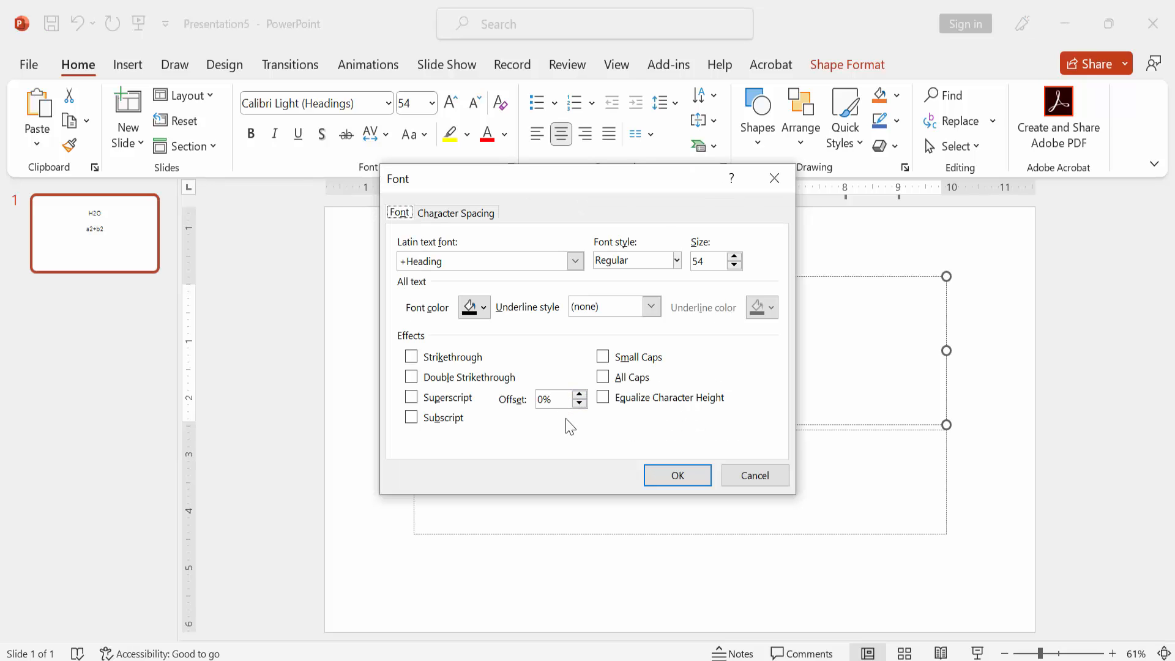
pyautogui.moveTo(467, 441)
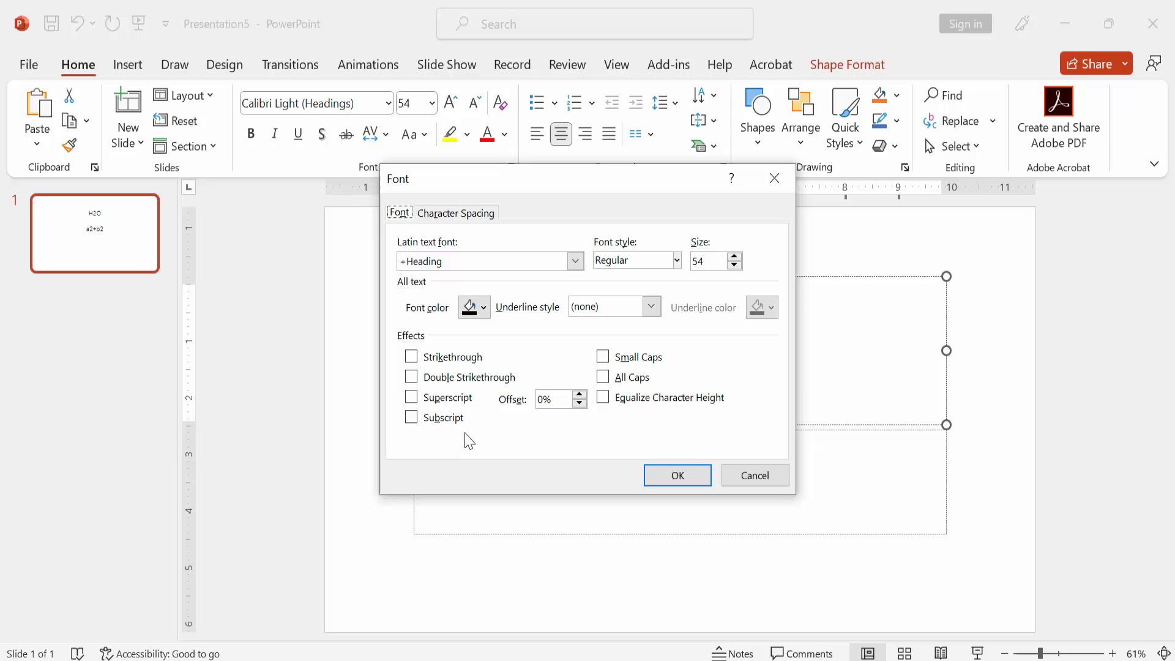
pyautogui.click(411, 417)
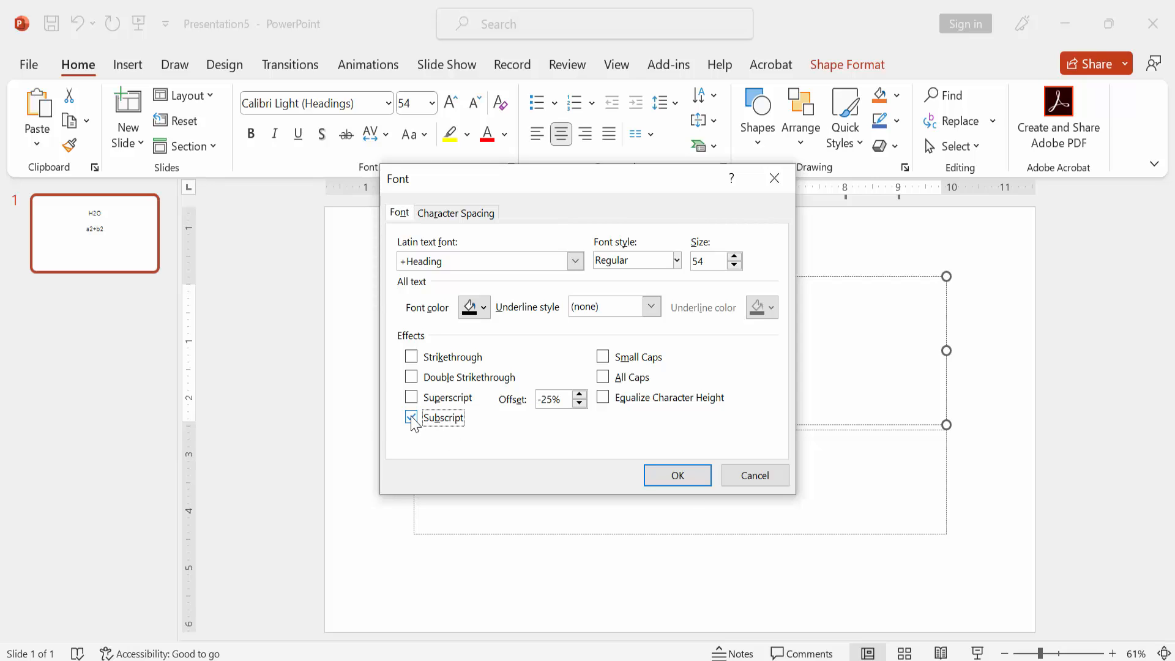
pyautogui.click(675, 475)
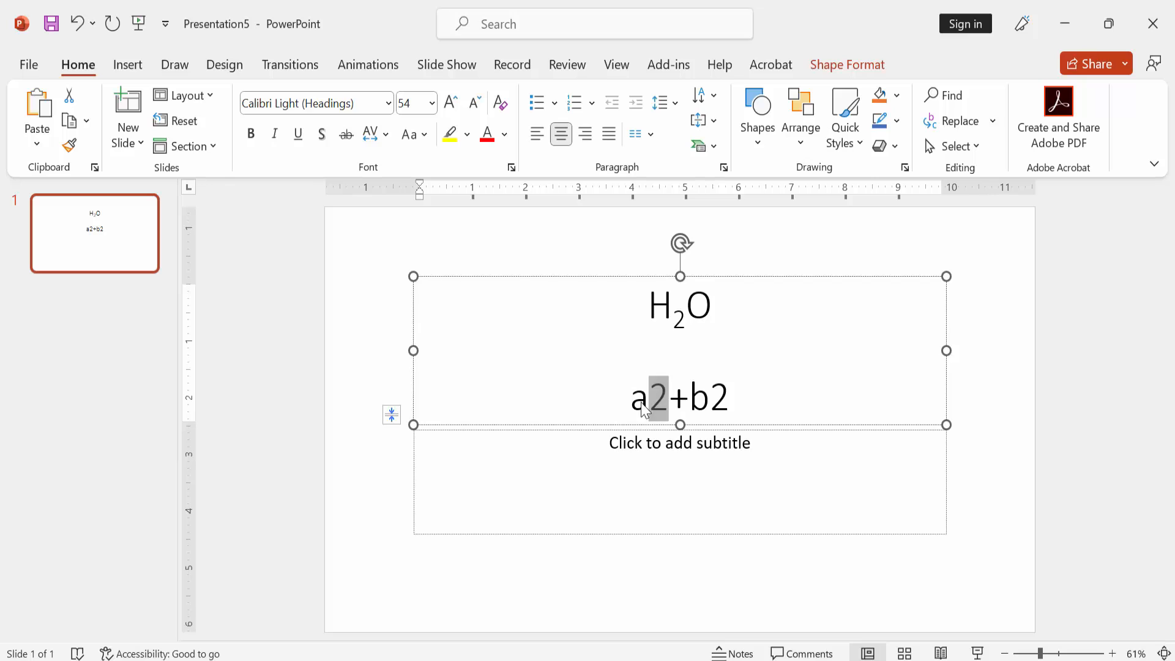
# Format the 2 after 'a' as superscript in the Font dialog.
pyautogui.click(511, 167)
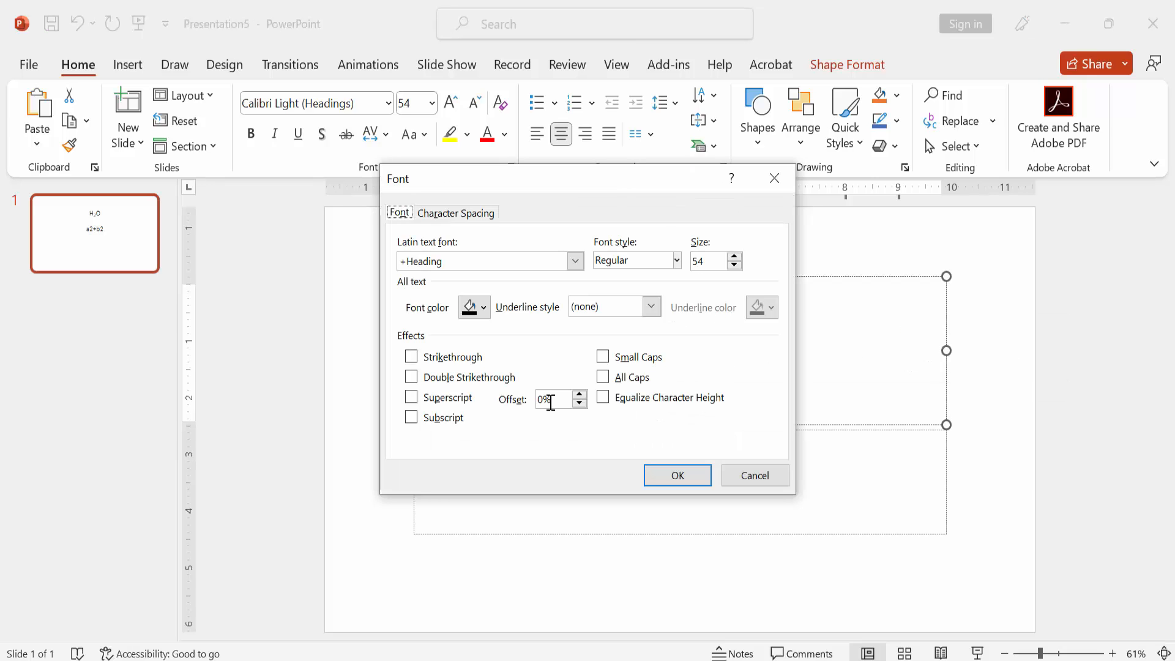
pyautogui.click(411, 397)
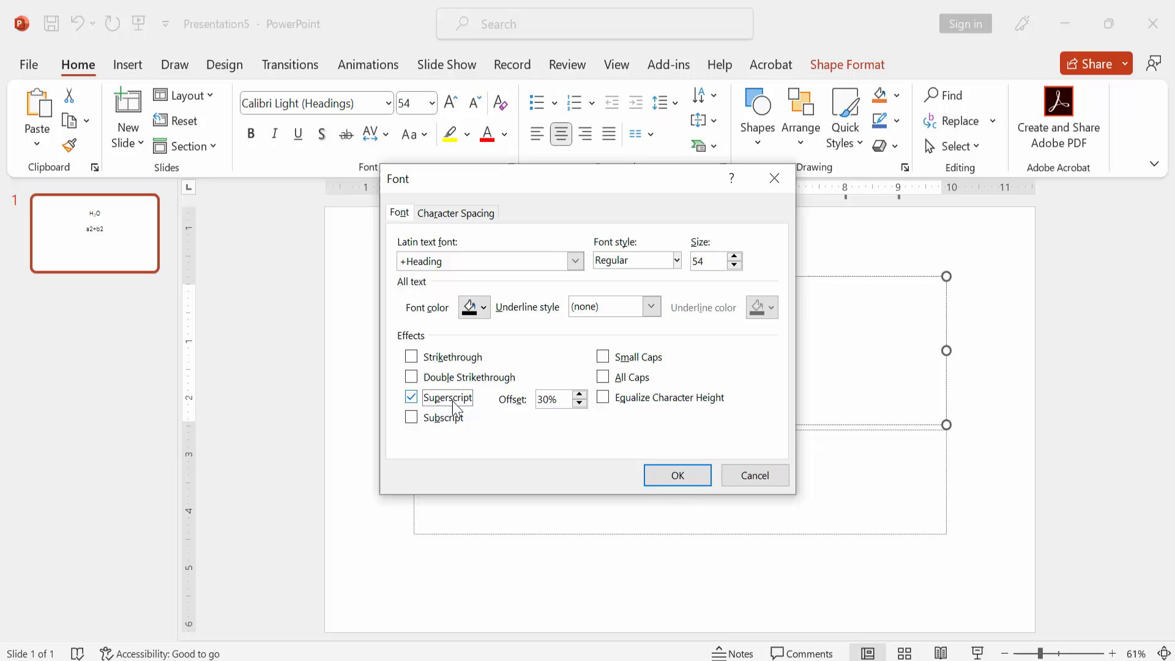
pyautogui.click(676, 474)
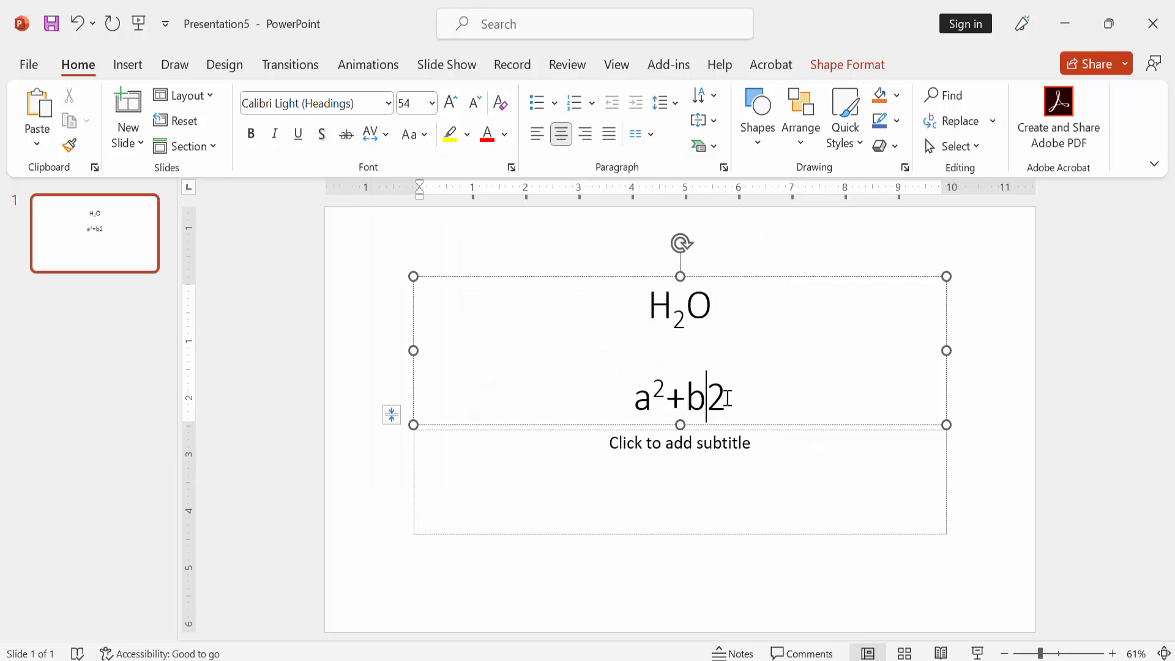
# Superscript the 2 after 'b', then discard the stray empty text box.
pyautogui.doubleClick(715, 398)
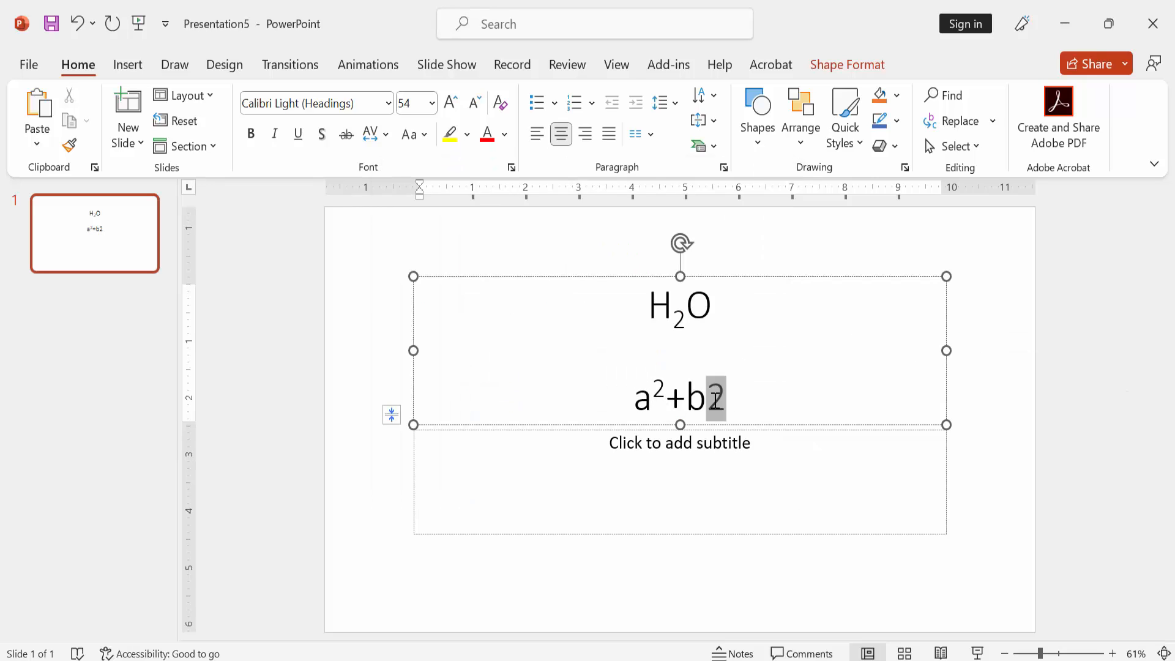
pyautogui.click(511, 167)
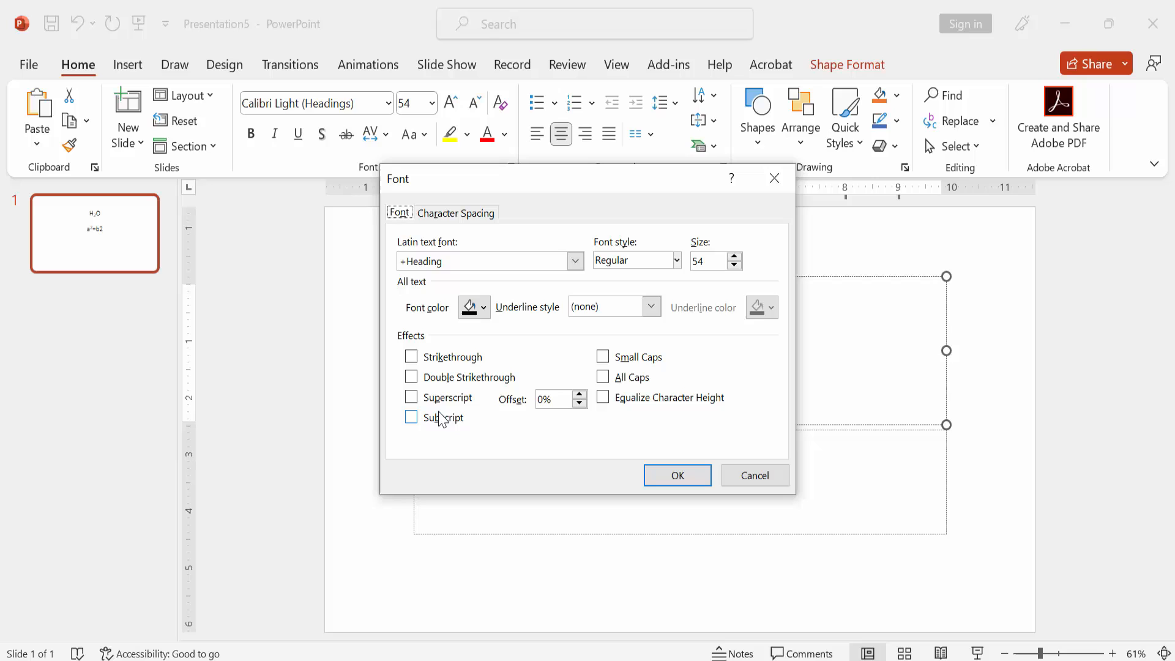
pyautogui.click(675, 475)
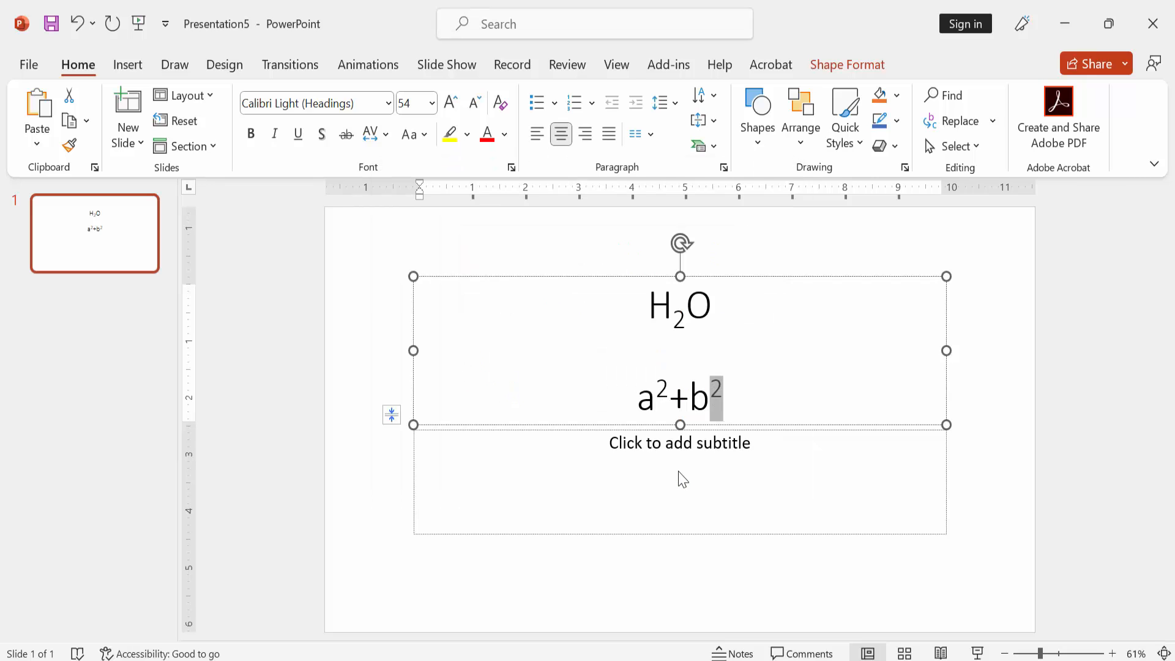
pyautogui.click(678, 480)
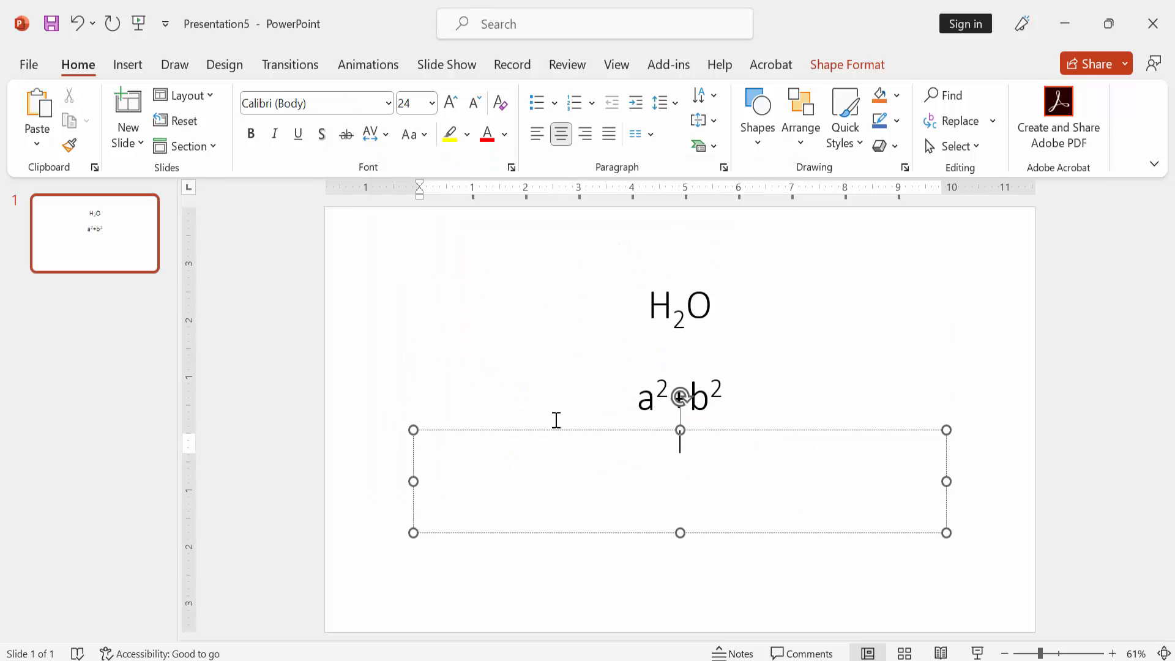
pyautogui.click(595, 432)
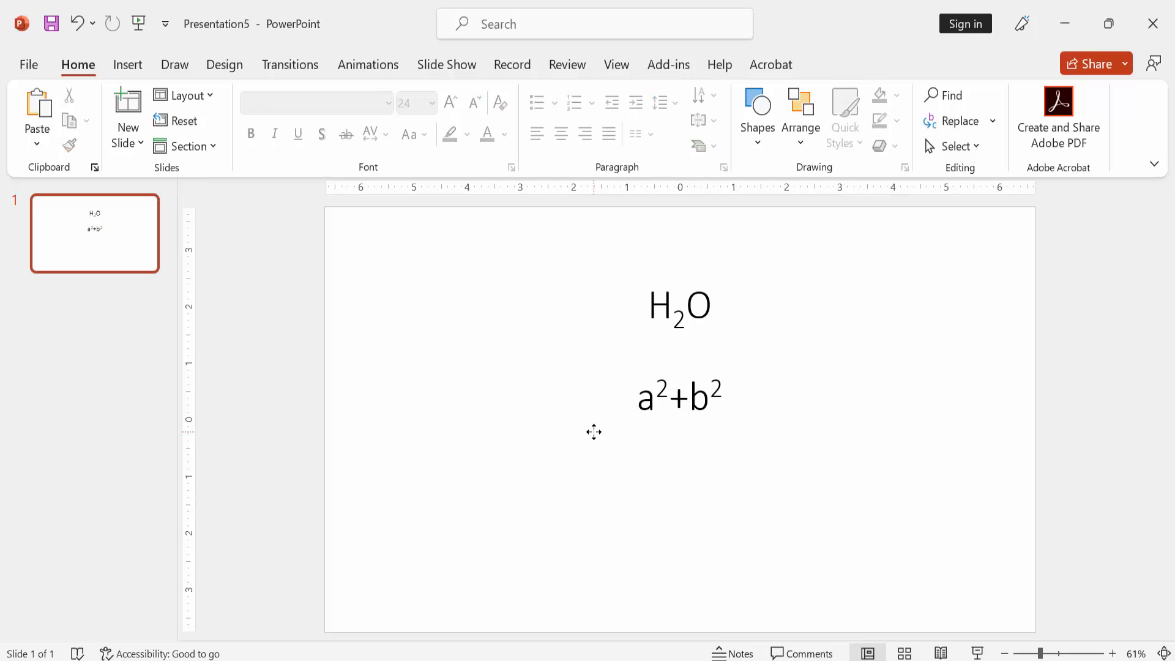
pyautogui.moveTo(592, 434)
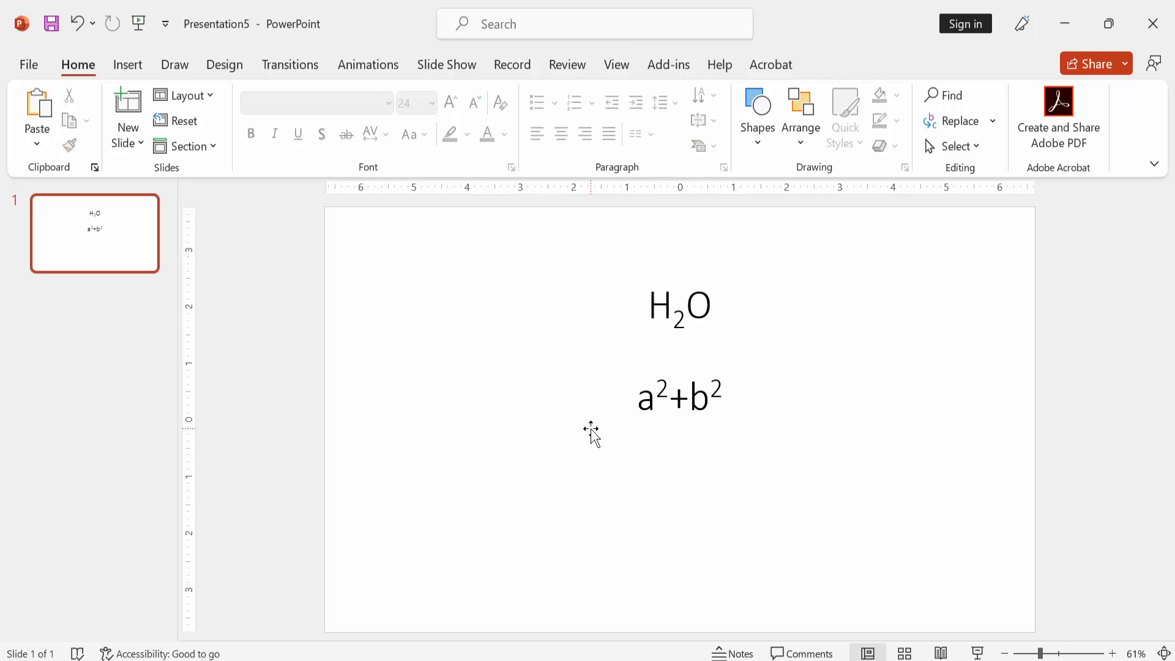
pyautogui.moveTo(310, 334)
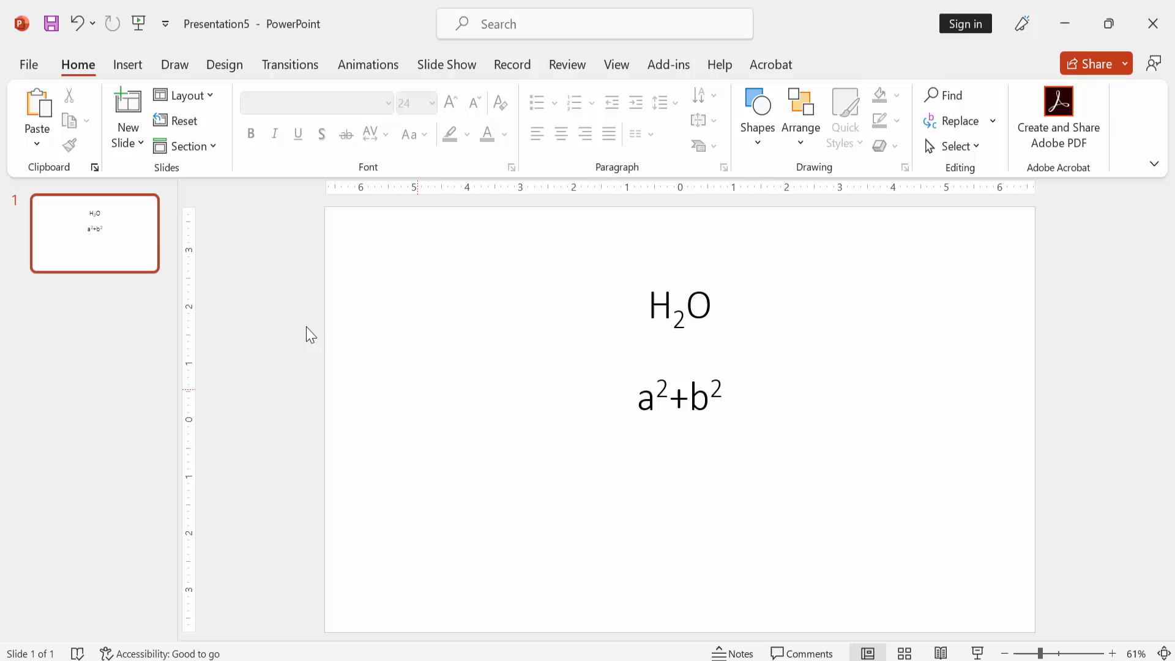
# Add a second slide and type 'H2SO4' into its content placeholder.
pyautogui.click(127, 120)
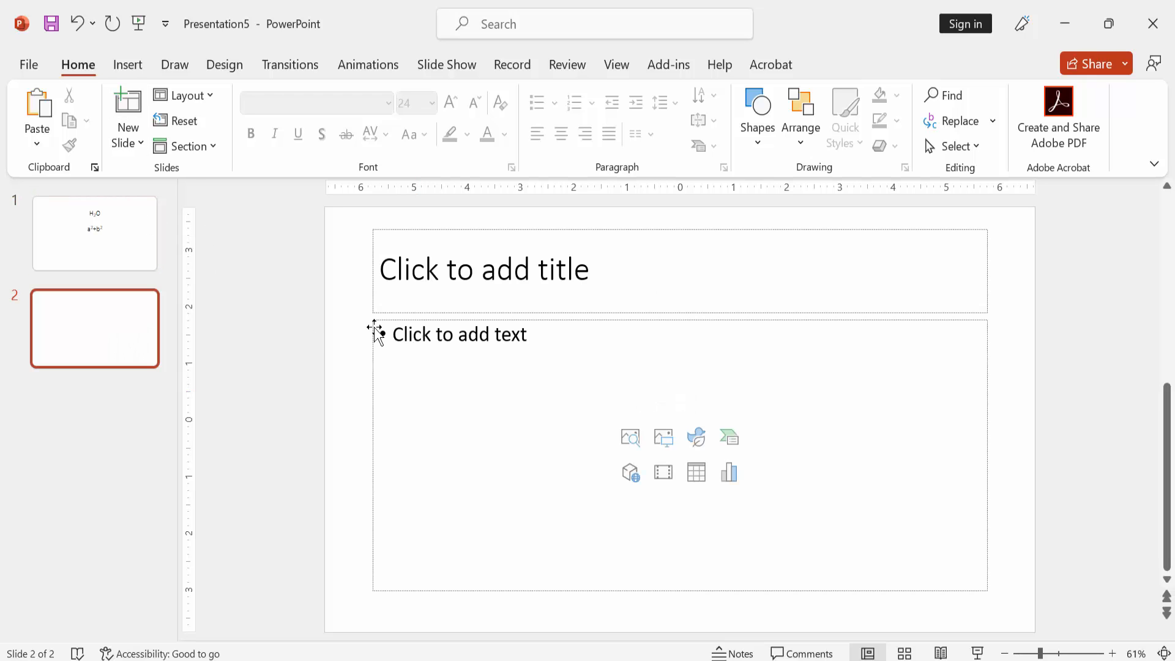
pyautogui.click(458, 334)
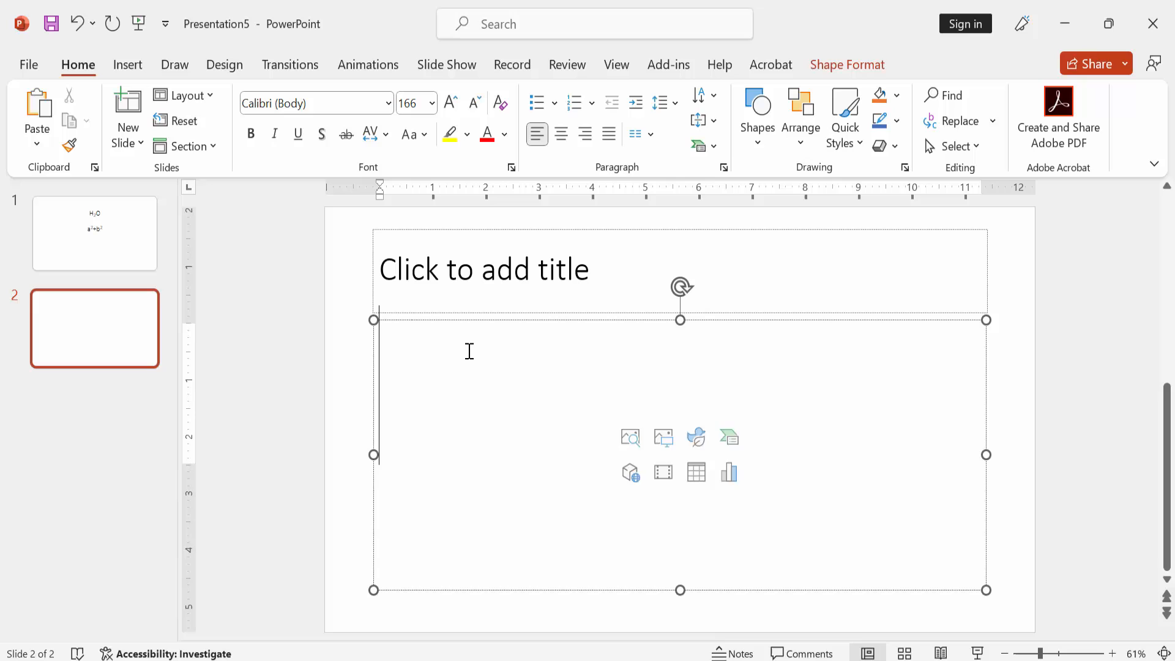
pyautogui.write('H2')
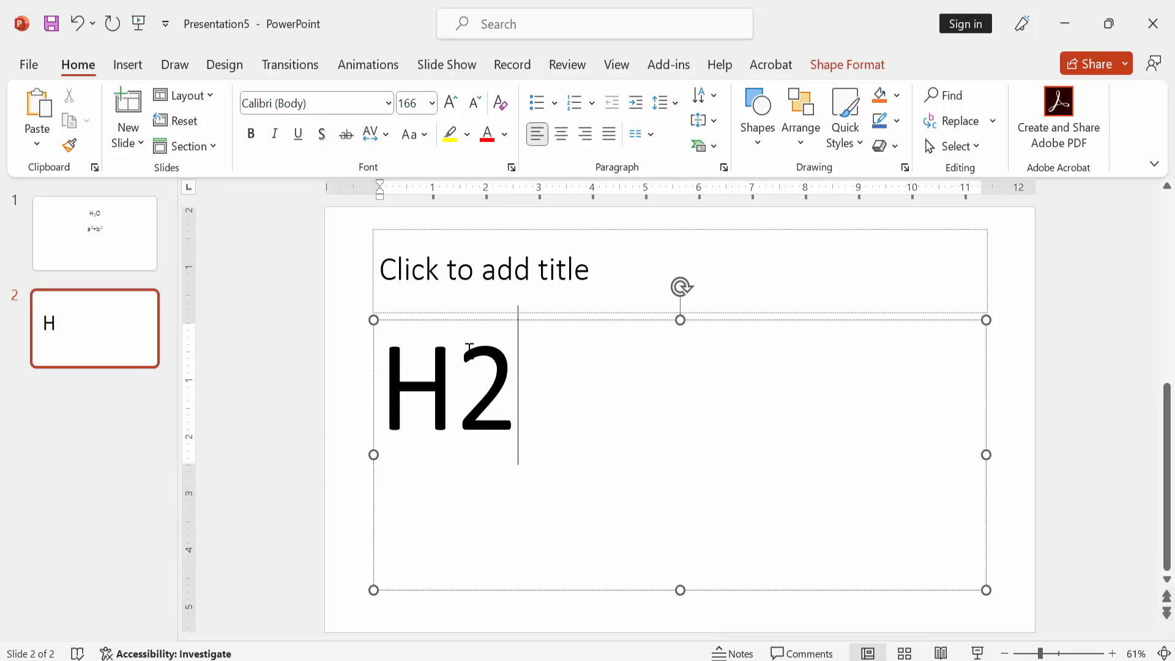
pyautogui.write('So')
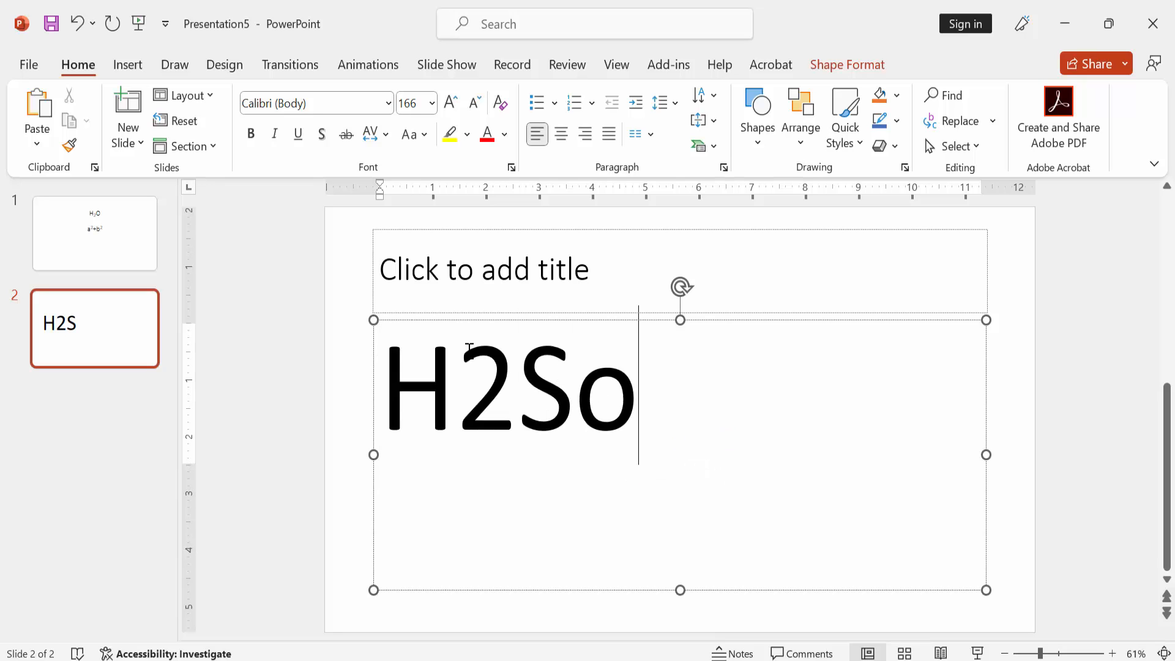
pyautogui.write('O')
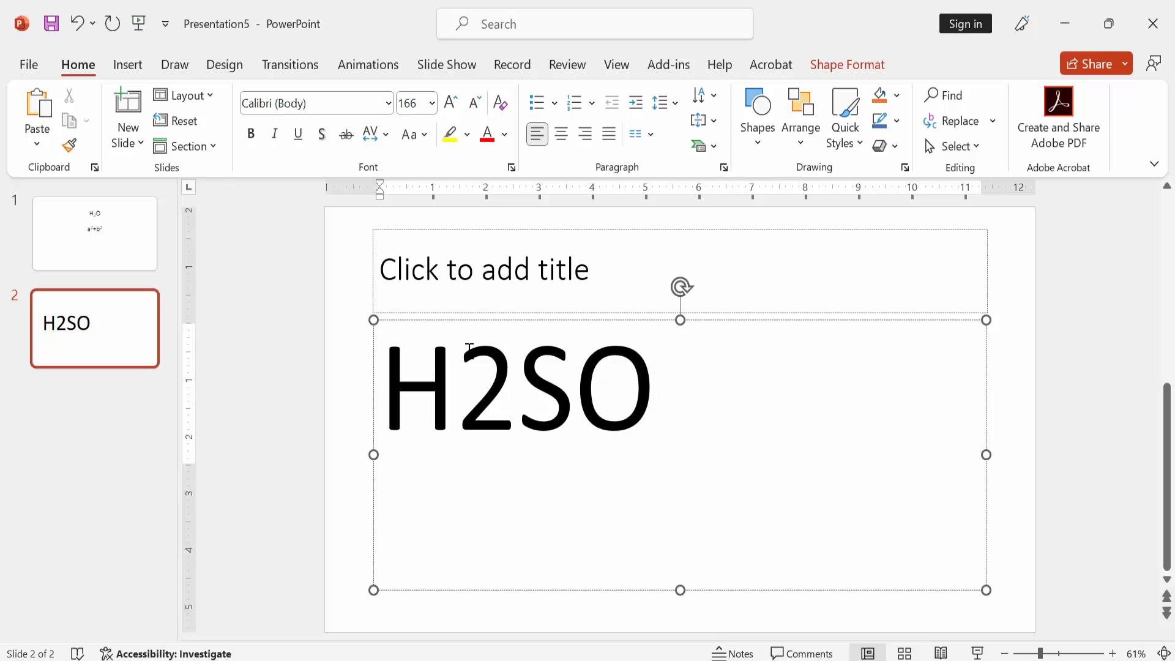
pyautogui.write('4')
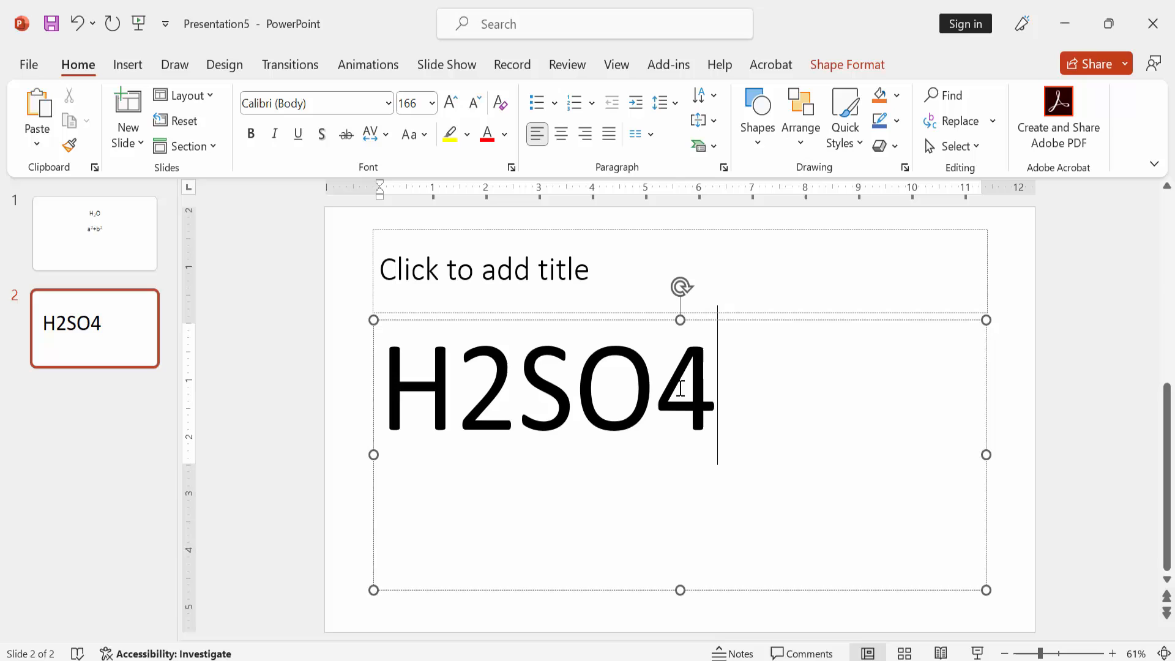
# Format the 4 in H2SO4 as subscript via the Font dialog.
pyautogui.click(511, 167)
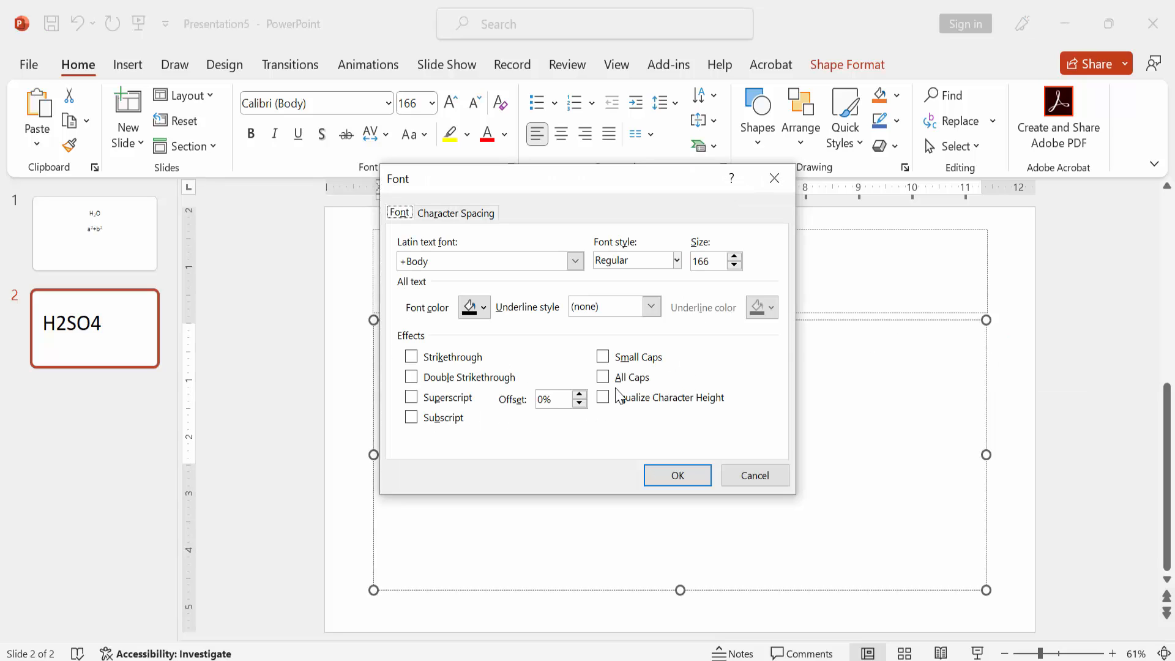
pyautogui.click(411, 417)
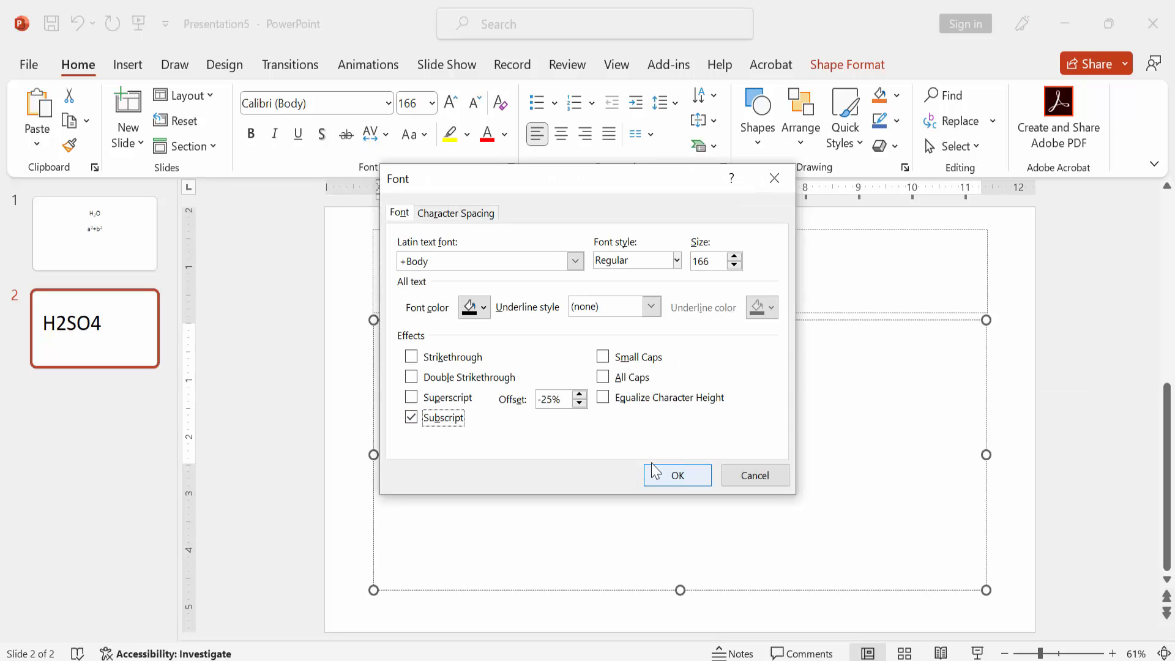
pyautogui.click(676, 474)
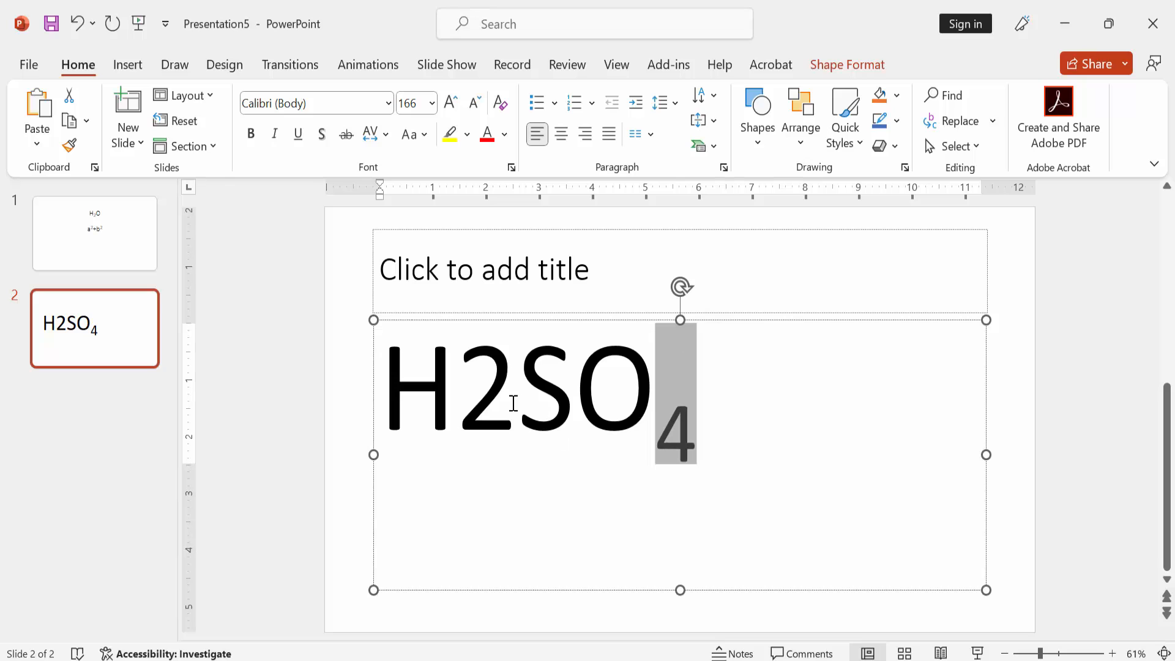
# Format the 2 in H2SO4 as subscript, giving H₂SO₄.
pyautogui.doubleClick(486, 394)
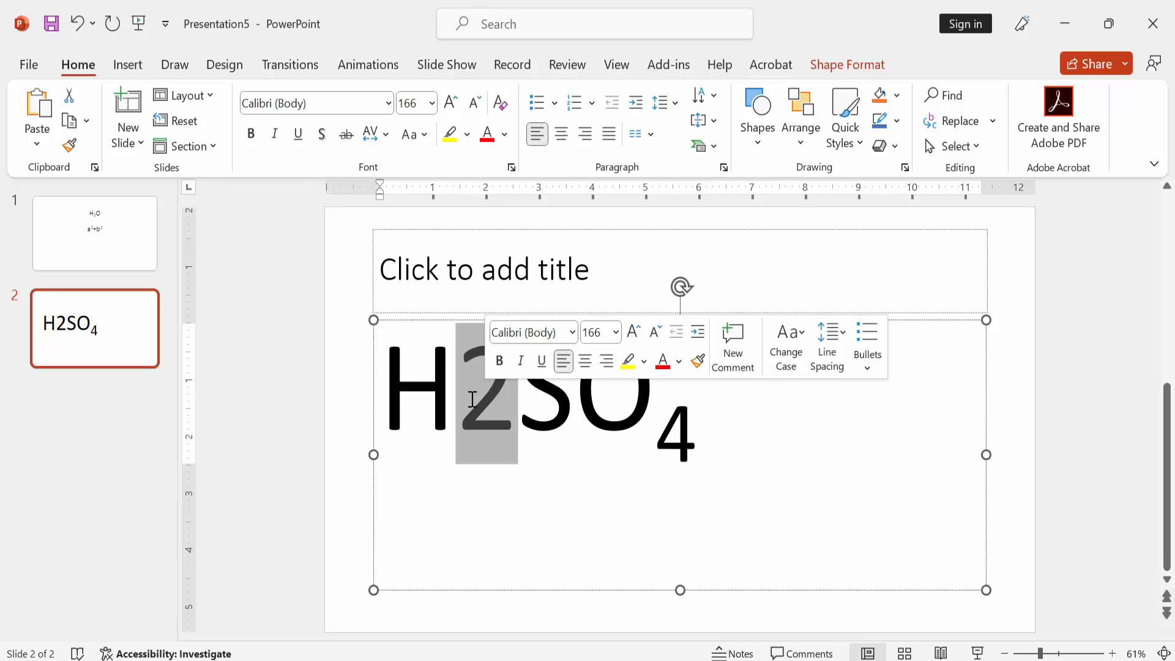
pyautogui.click(511, 167)
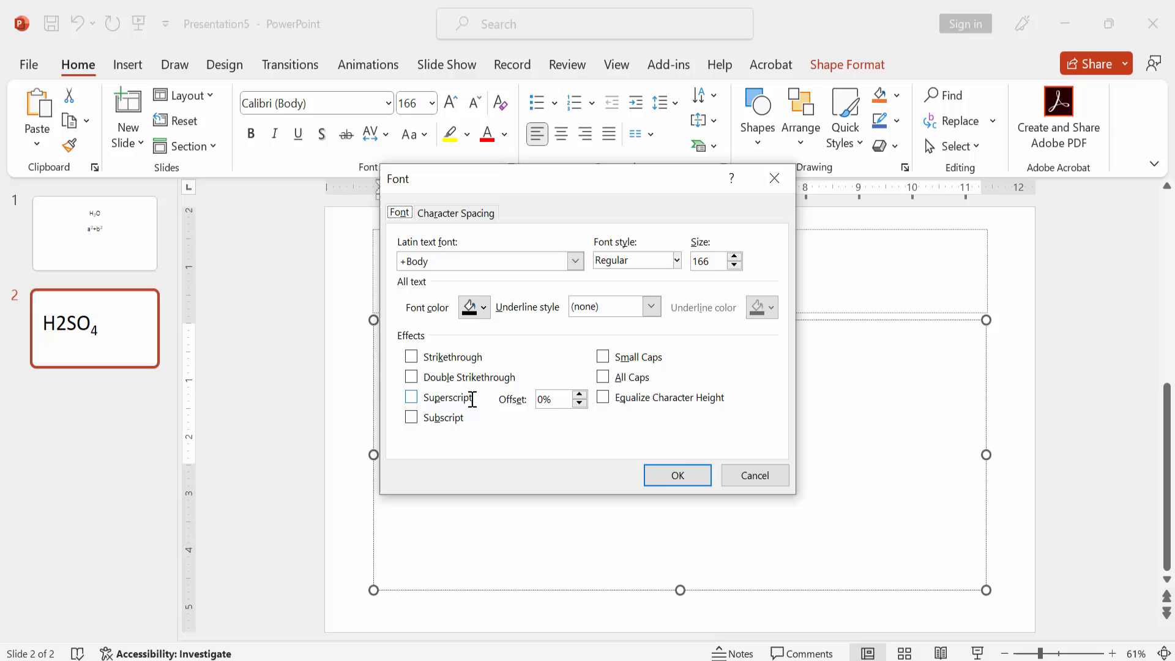
pyautogui.click(675, 474)
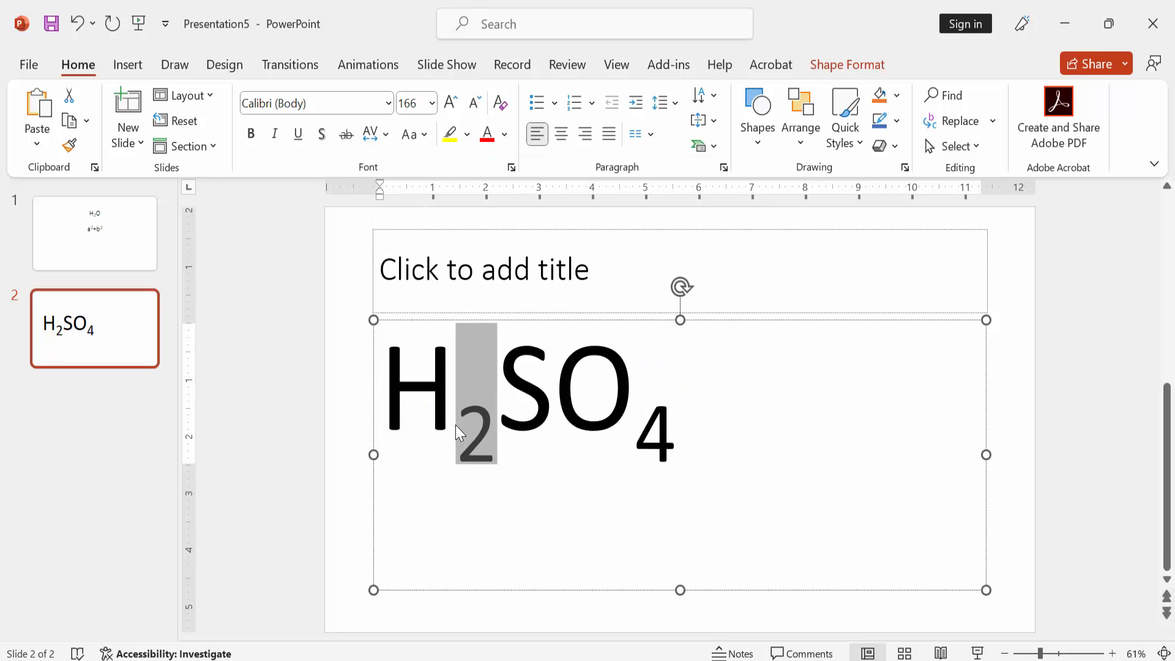
pyautogui.click(247, 416)
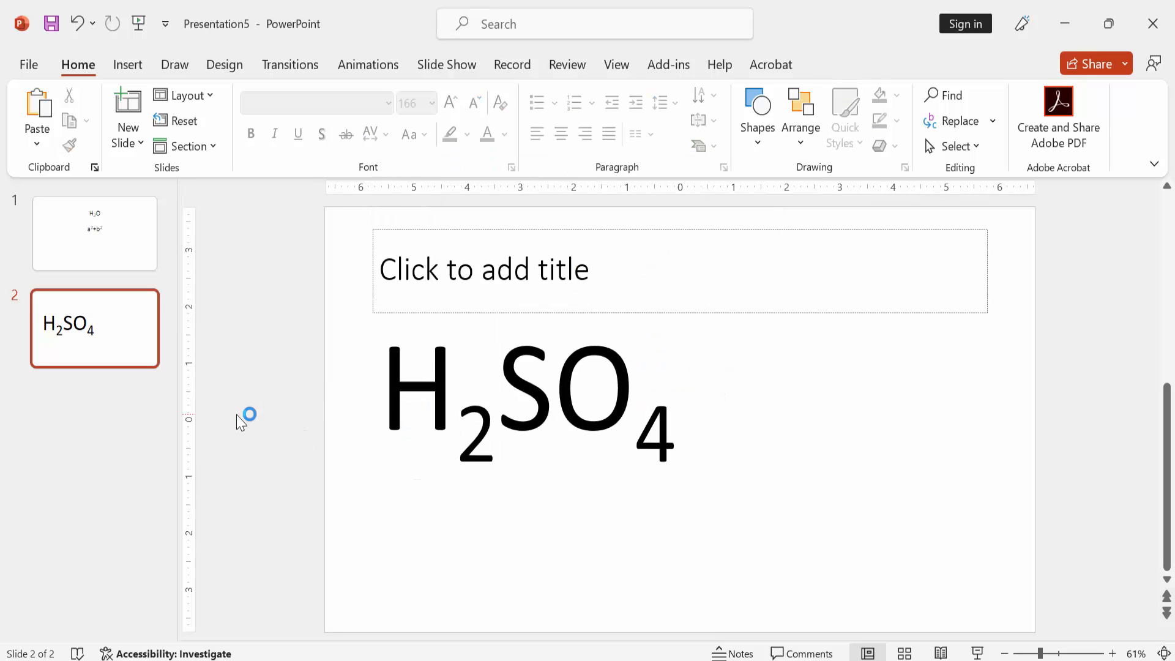
pyautogui.click(94, 233)
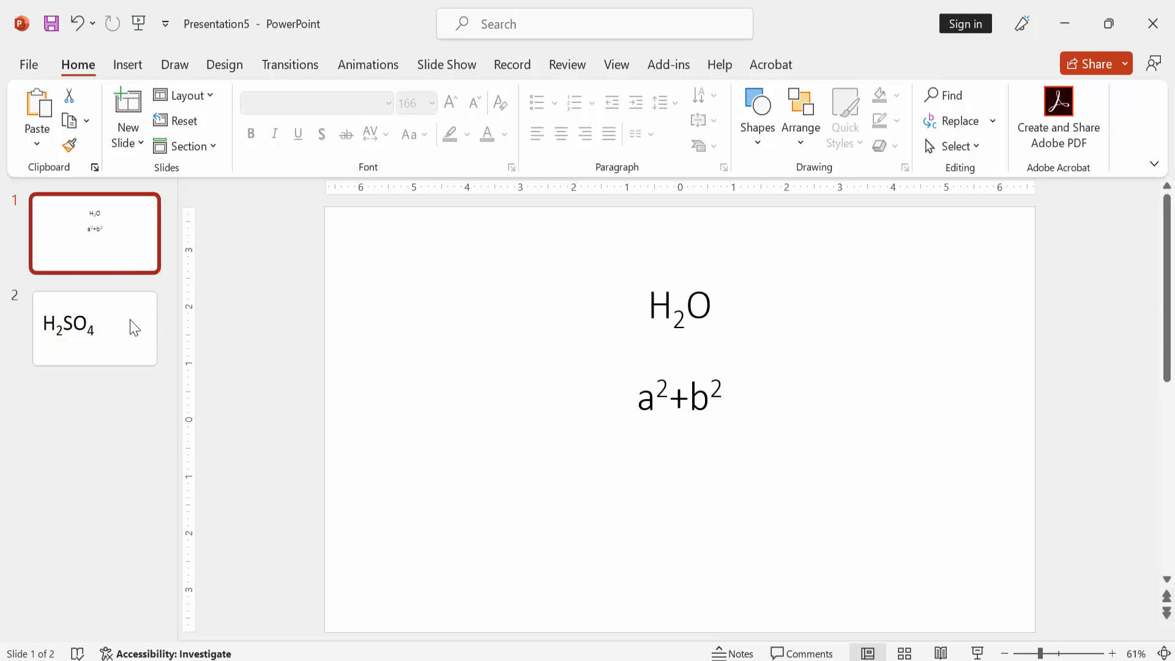
pyautogui.click(94, 327)
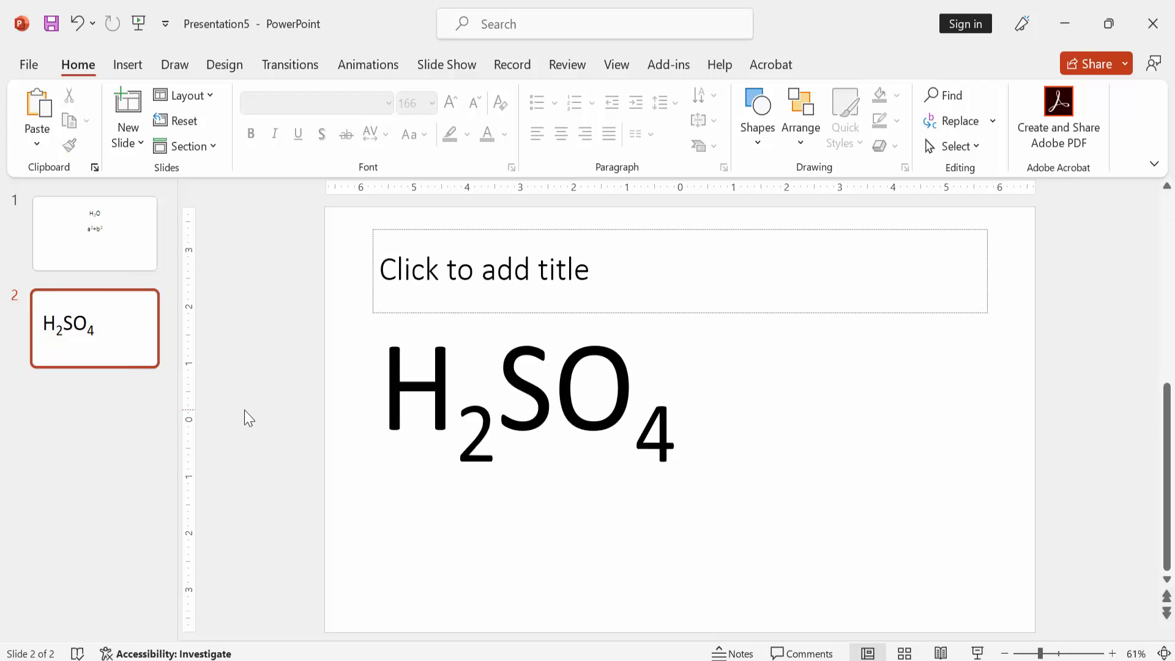